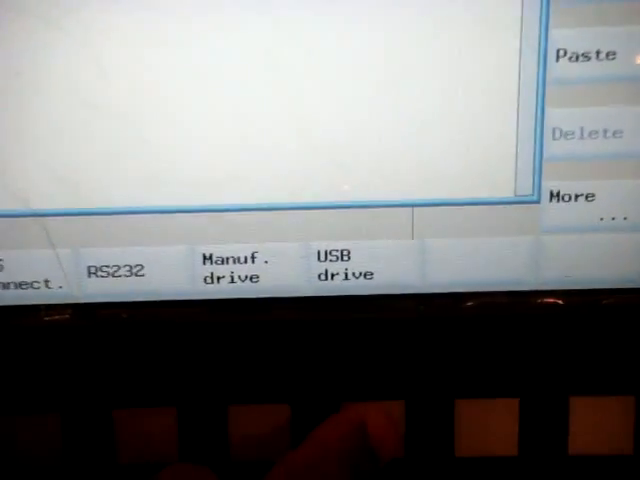
Show the USB drive's file listing in the program manager
left_click(344, 272)
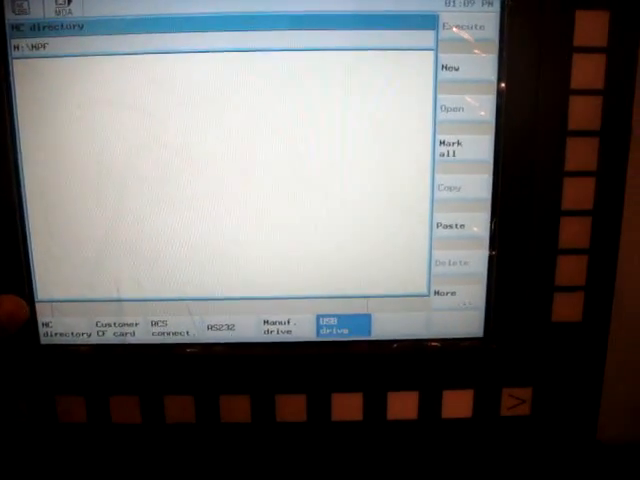
left_click(340, 328)
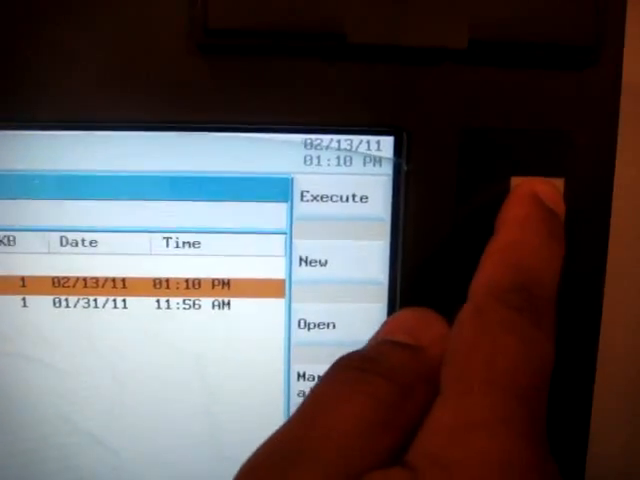
Load TEST.MPF from the NC directory as the current program for running
left_click(334, 196)
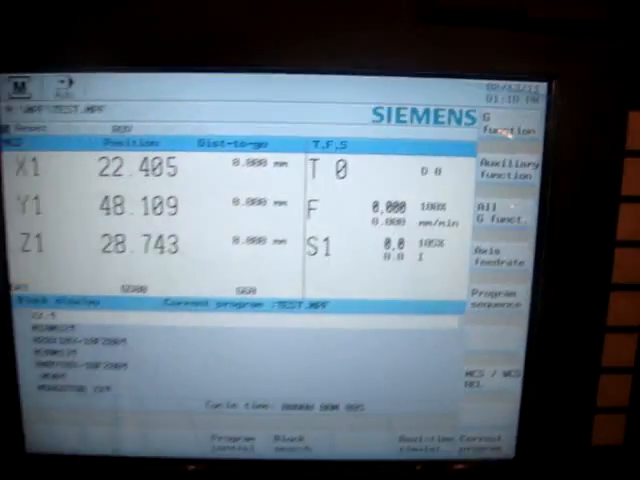